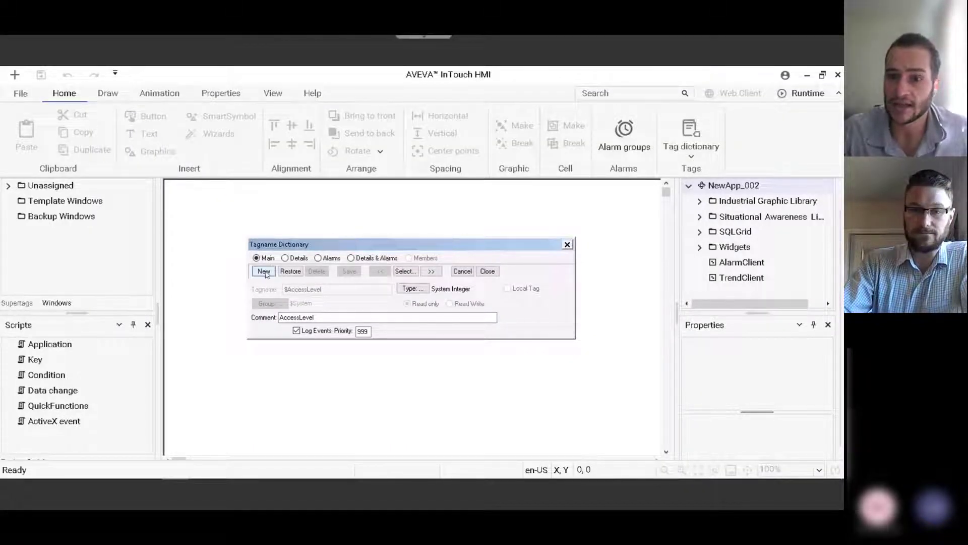
Start a new tag definition in the Tagname Dictionary
left_click(263, 270)
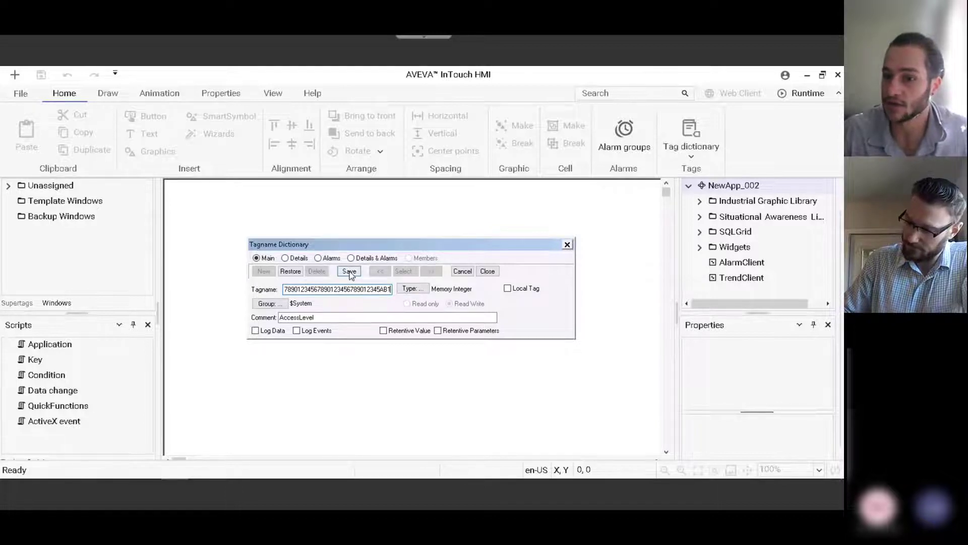
Save the 128-character Memory Integer tag and view it in the Select Tag list
left_click(349, 270)
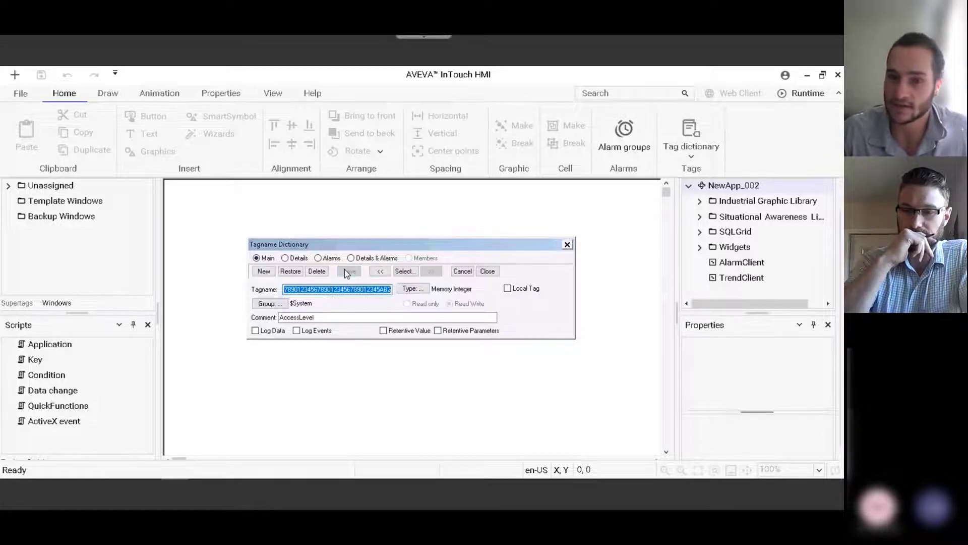
left_click(405, 271)
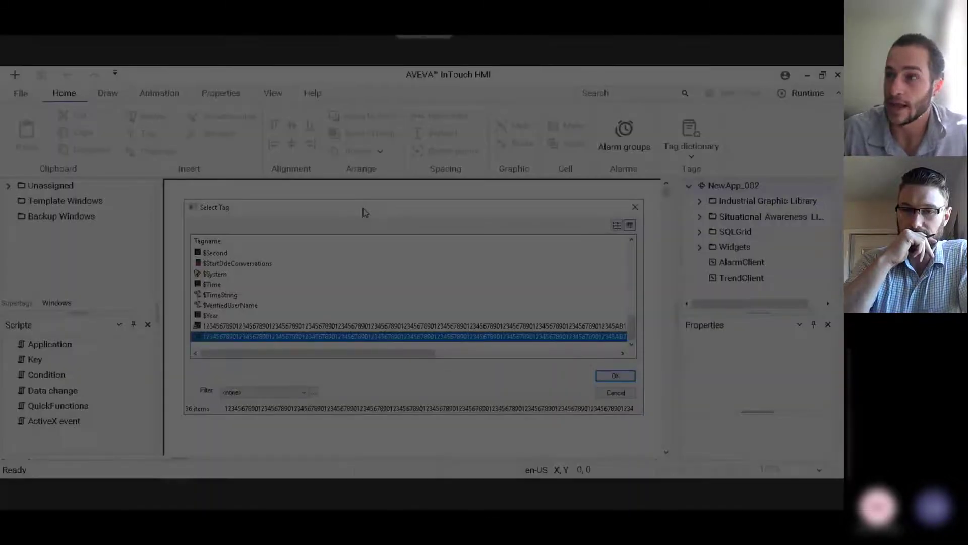